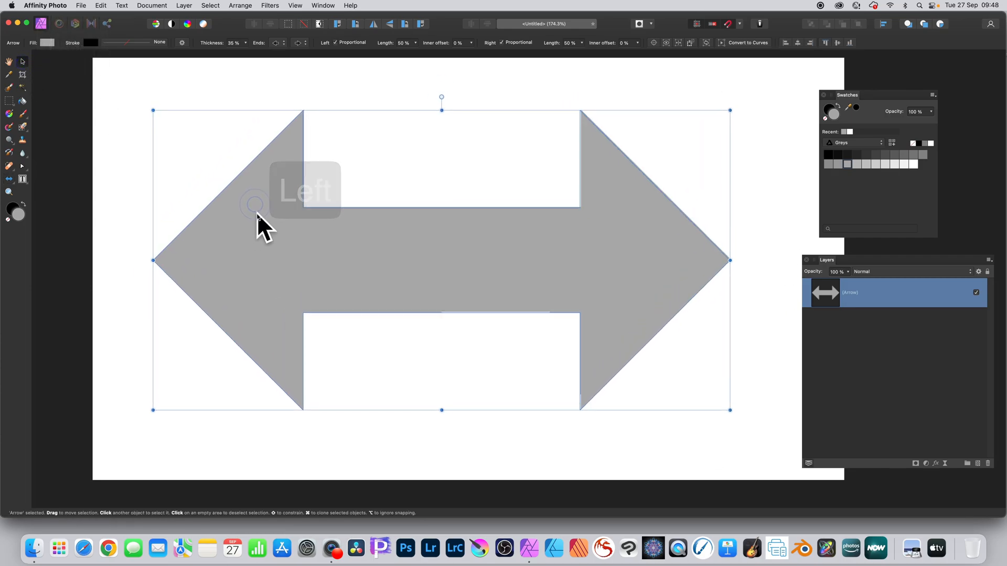
- Select the grey double-headed arrow and convert it to curves
click(9, 178)
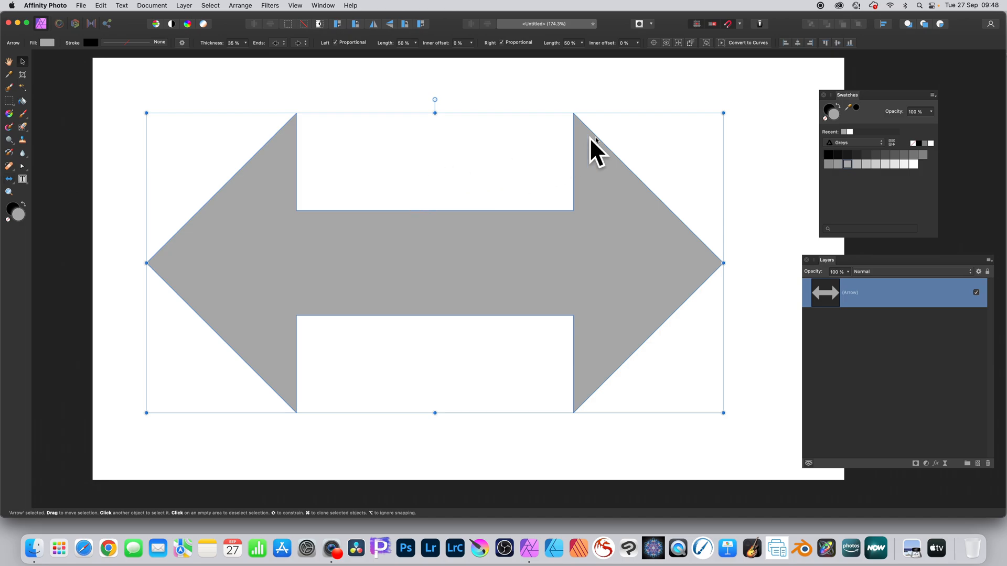
mouse_move(751, 77)
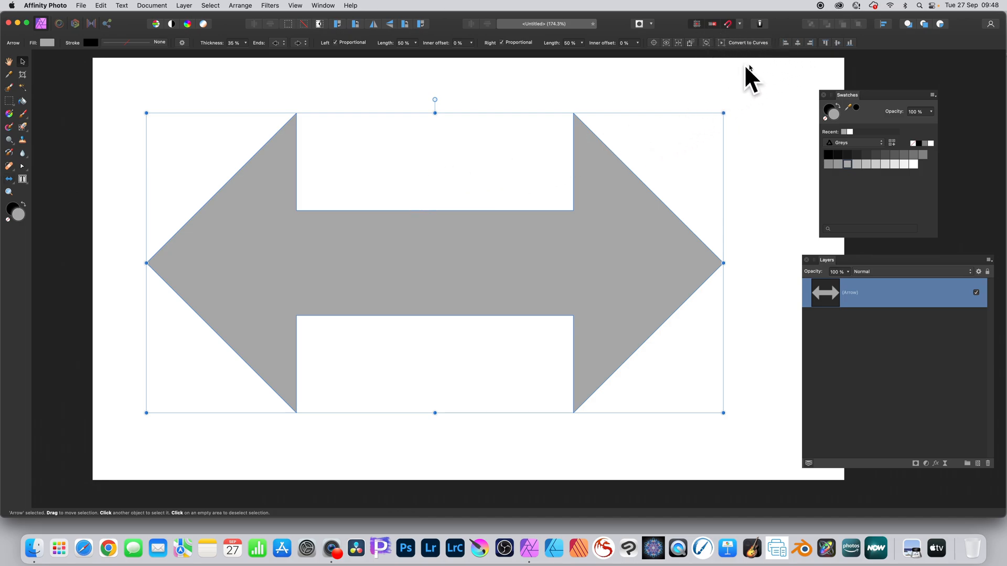
click(744, 43)
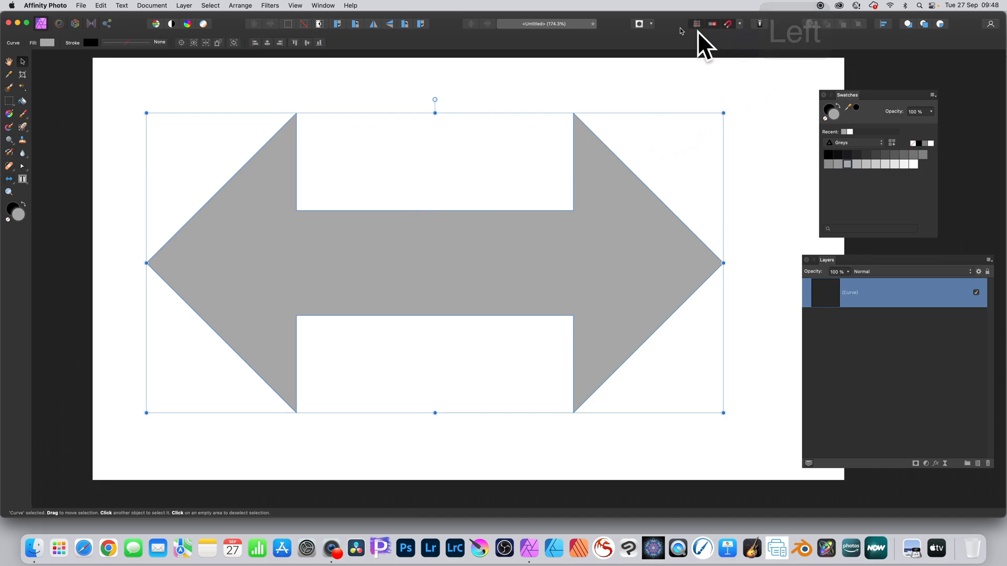
mouse_move(120, 64)
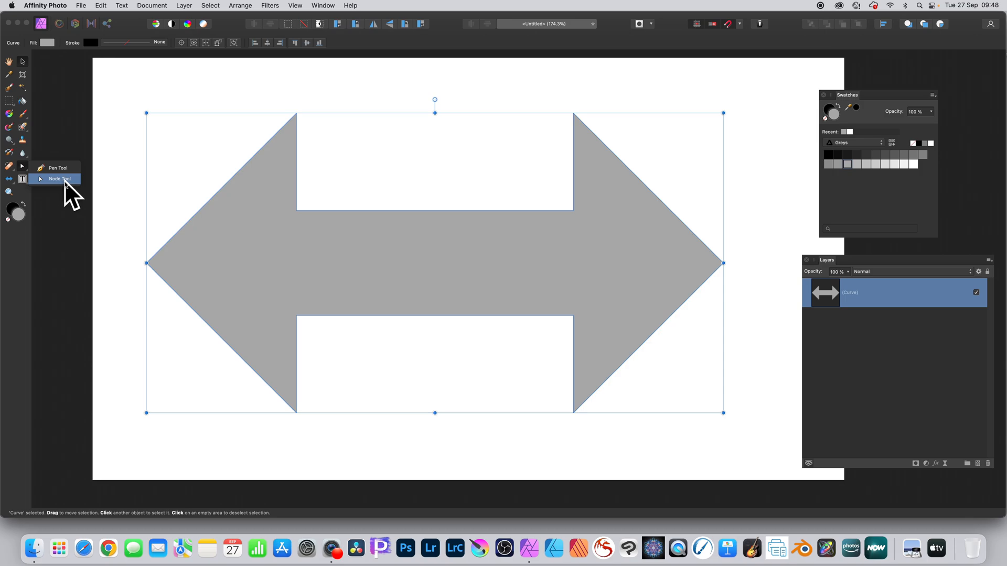
- With the Node Tool, select the upper inner nodes of the left arrowhead
click(58, 178)
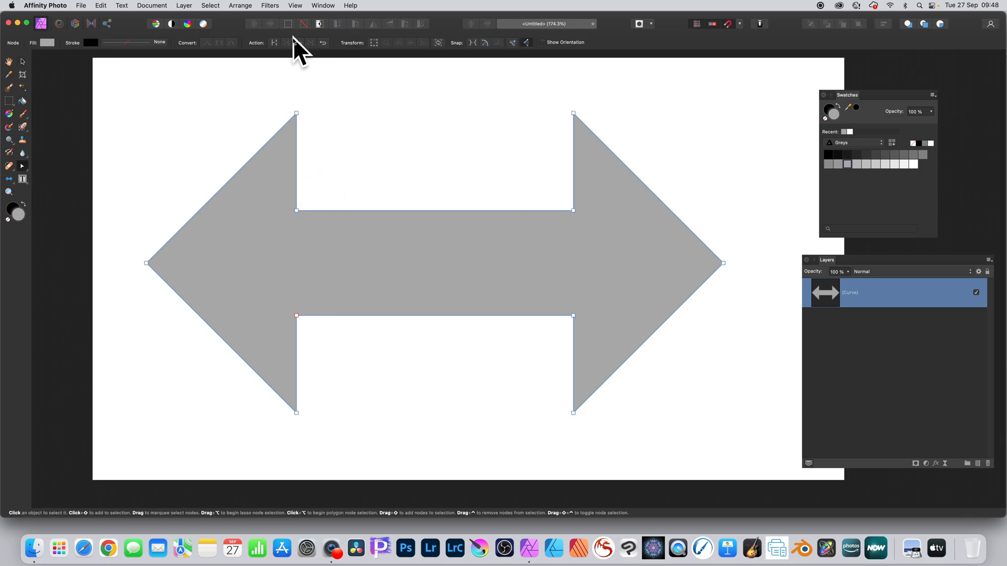
click(295, 211)
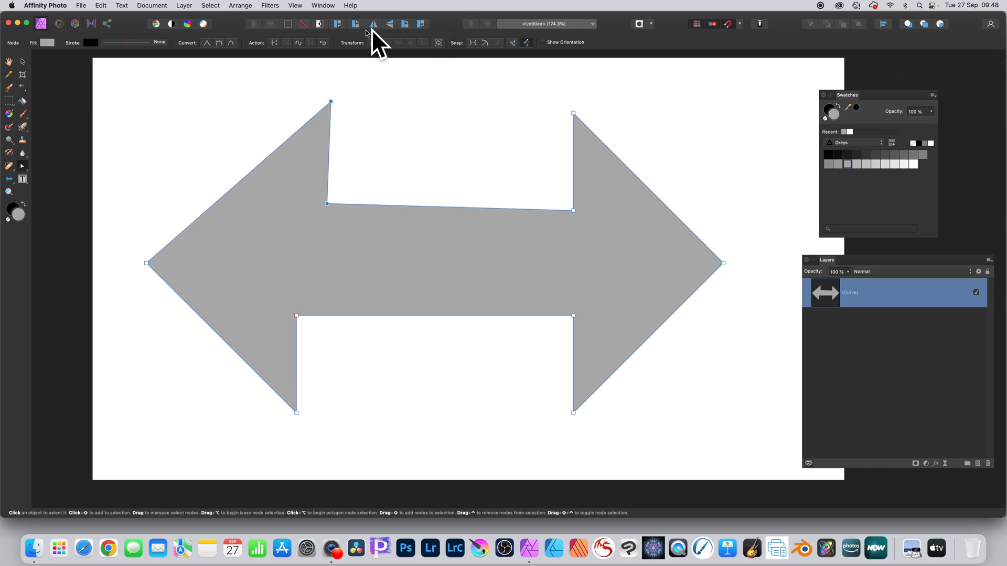
mouse_move(380, 61)
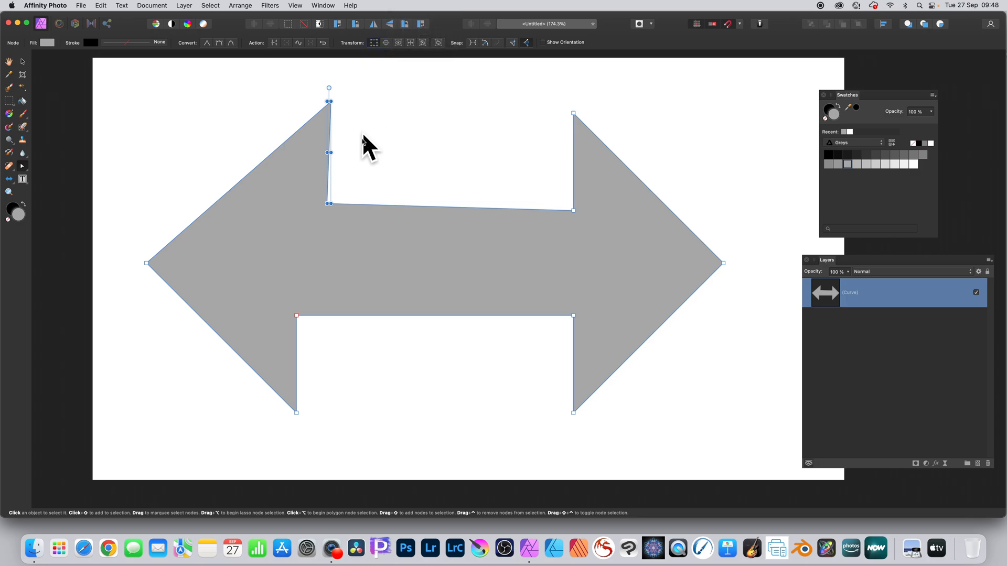
- Widen the selected top of the left arrowhead, stretching its tip rightward
drag(329, 152, 350, 152)
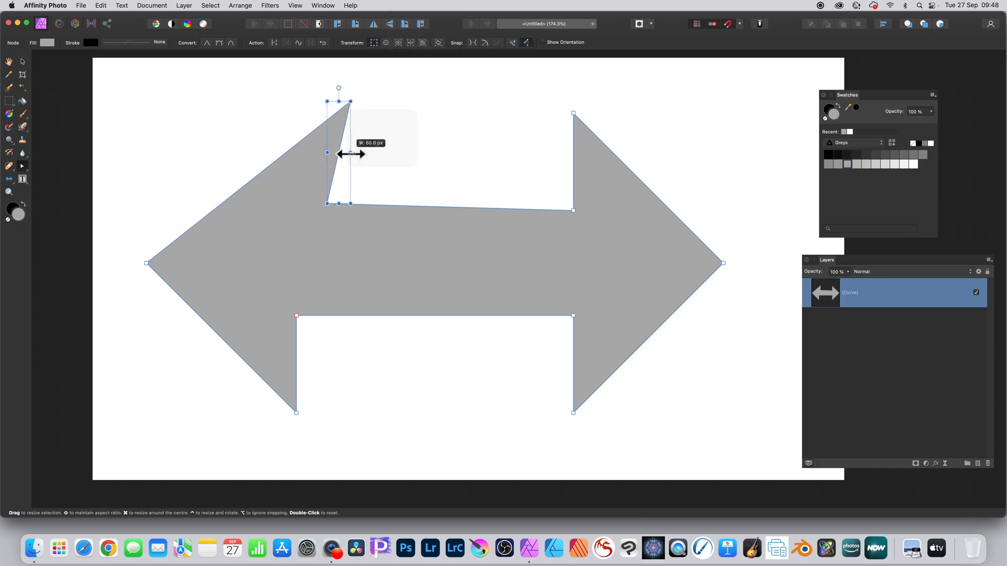
drag(351, 154, 401, 156)
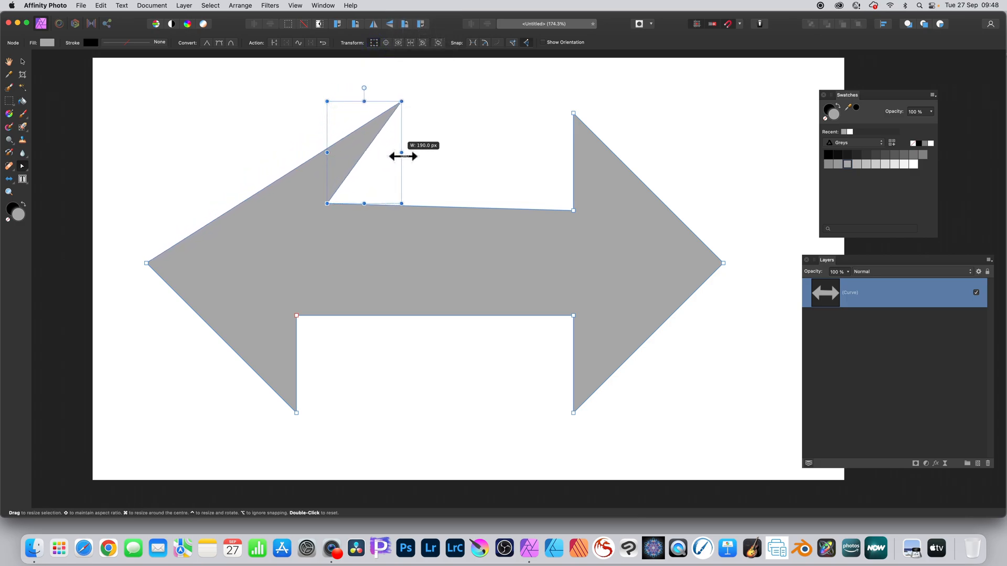
drag(400, 151, 405, 158)
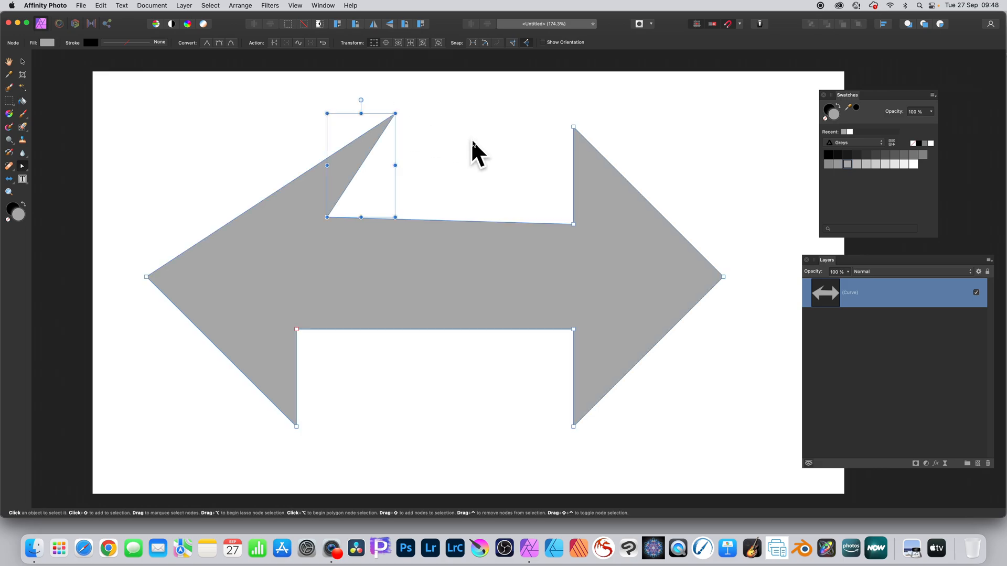
mouse_move(395, 220)
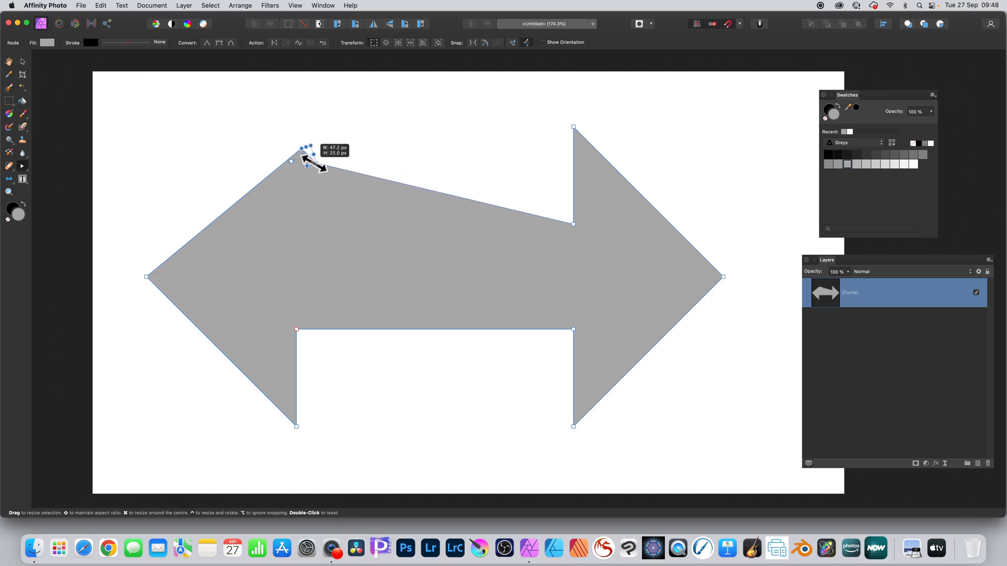
- Resize, stretch and shear the selected nodes into a lower slanted spike
drag(308, 161, 343, 230)
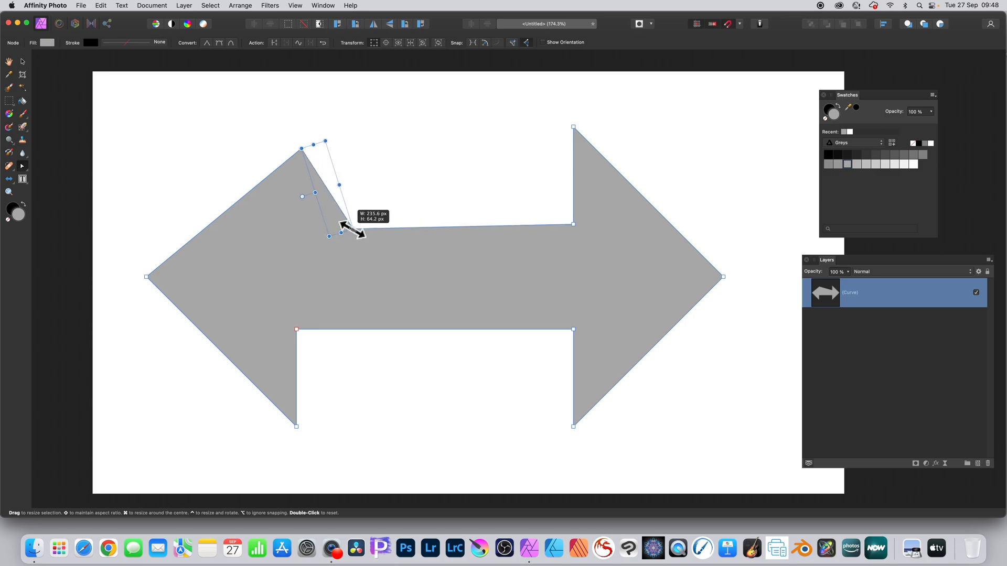
drag(341, 231, 346, 135)
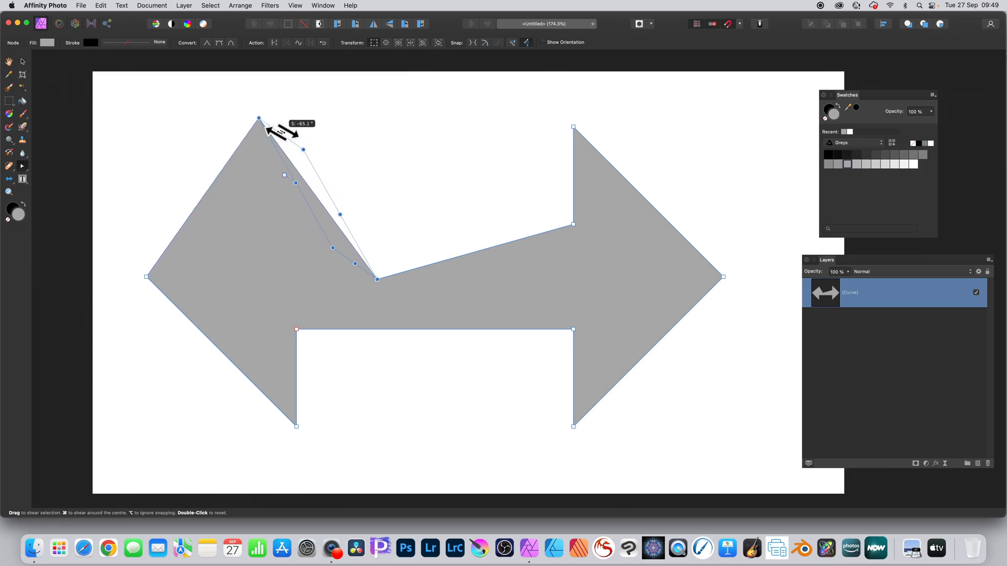
drag(258, 120, 360, 191)
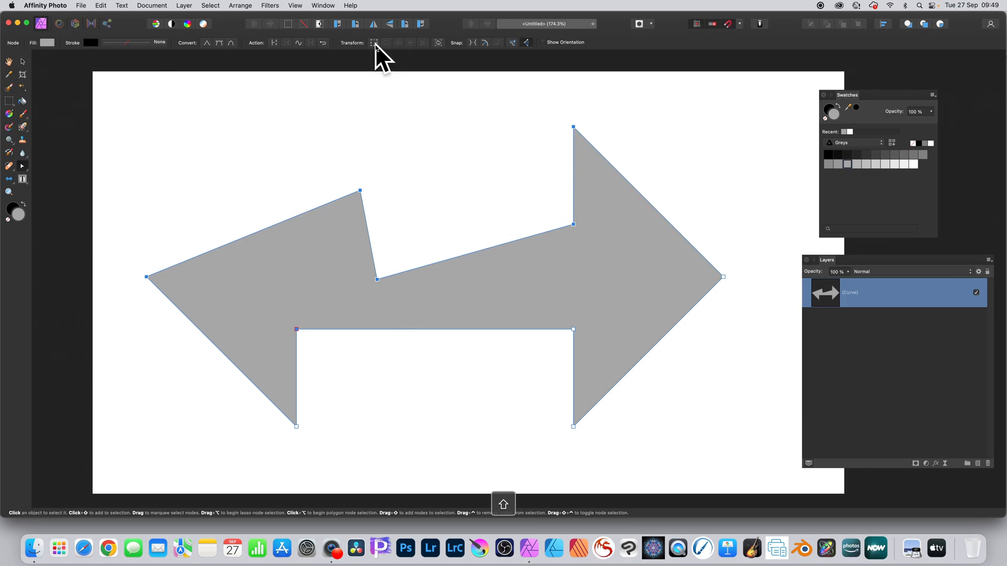
mouse_move(375, 42)
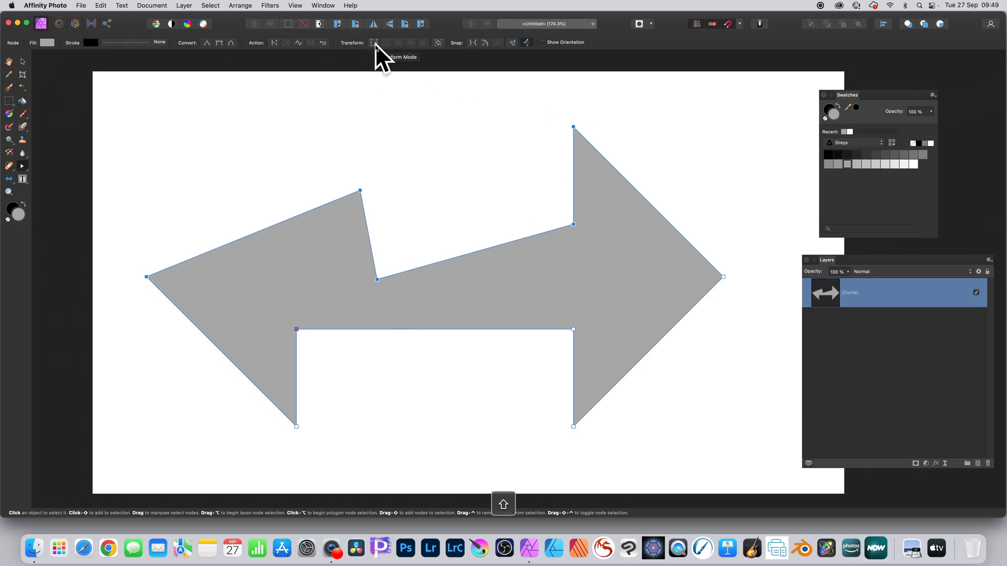
- In Transform Mode, enlarge the left arrowhead nodes upward, move them up and rotate them
click(374, 43)
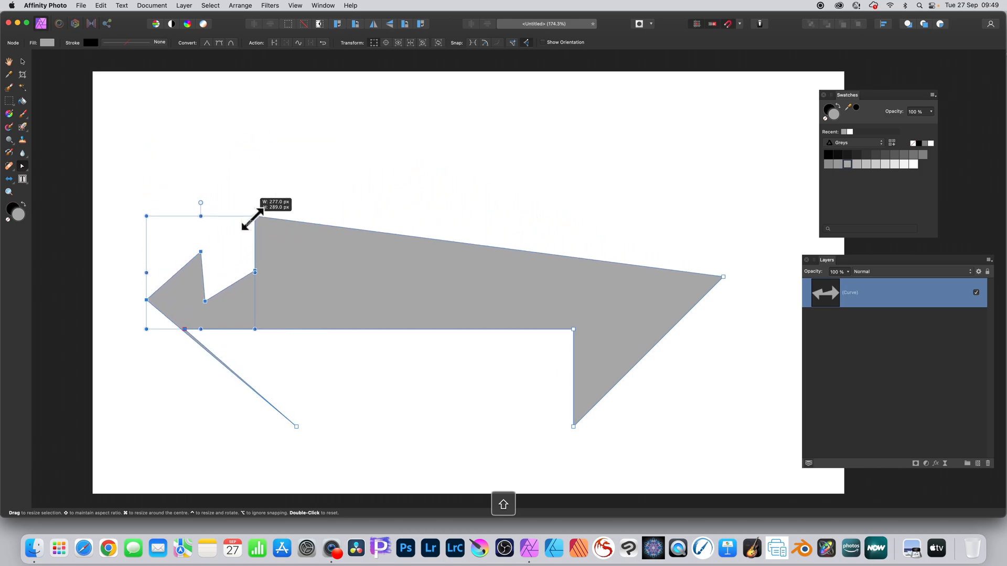
drag(255, 216, 246, 192)
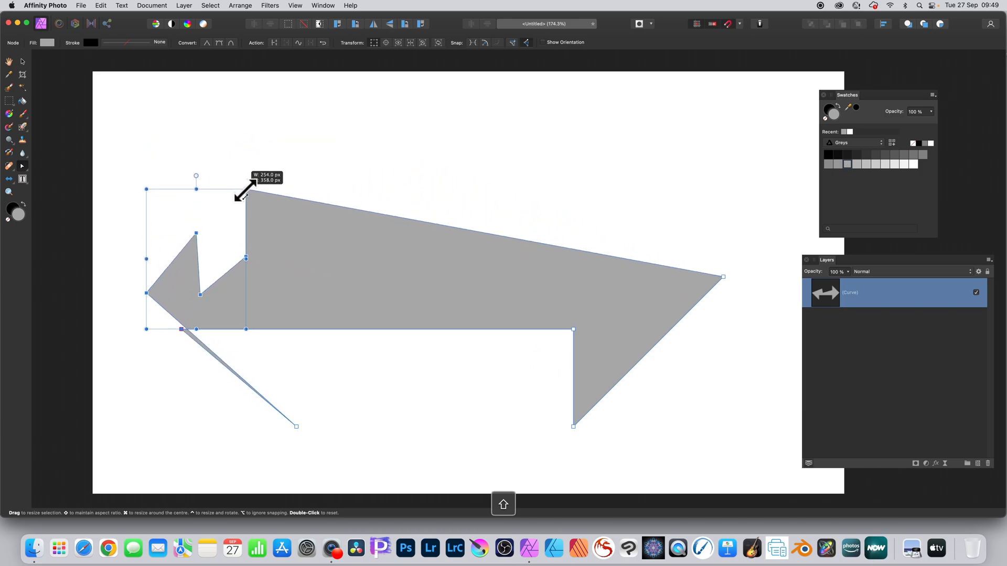
drag(245, 188, 288, 146)
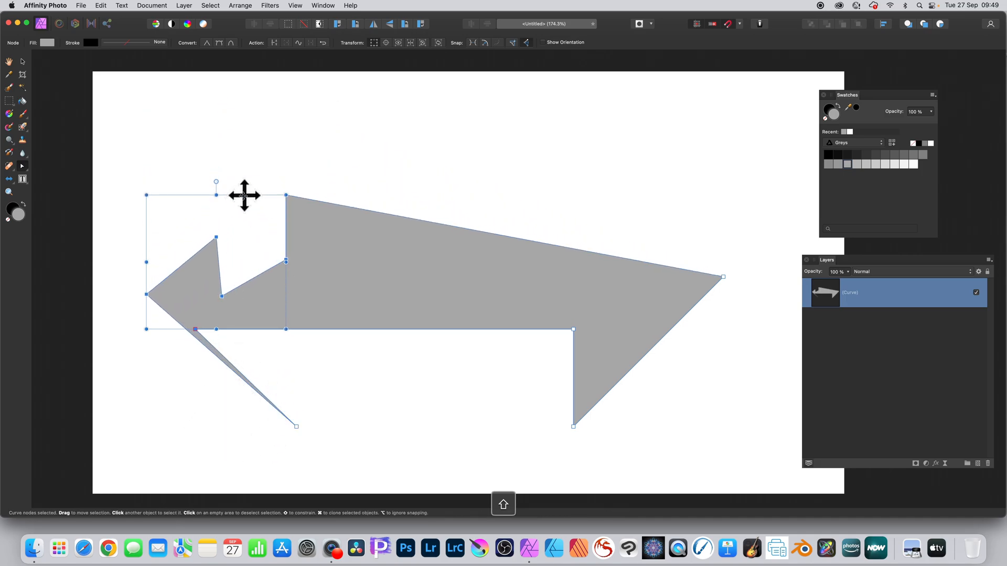
drag(216, 195, 208, 172)
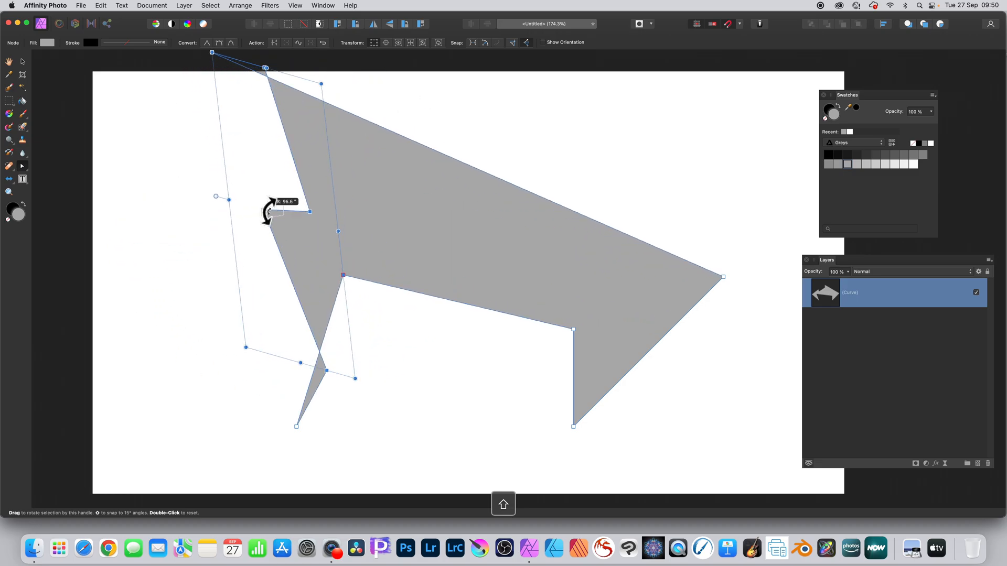
drag(269, 212, 273, 205)
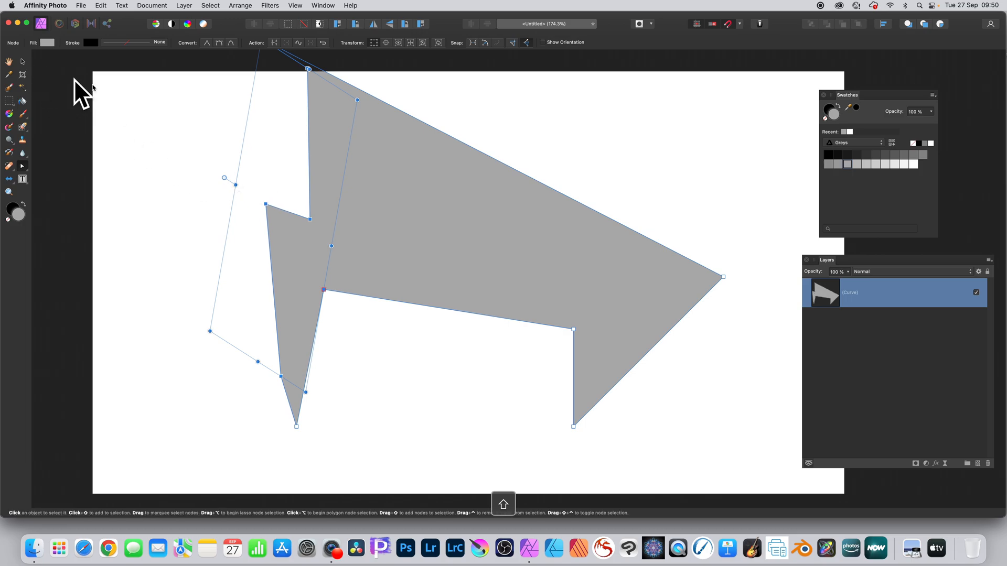
- Pull the jagged top down inside the page and reposition the shape
drag(308, 69, 247, 119)
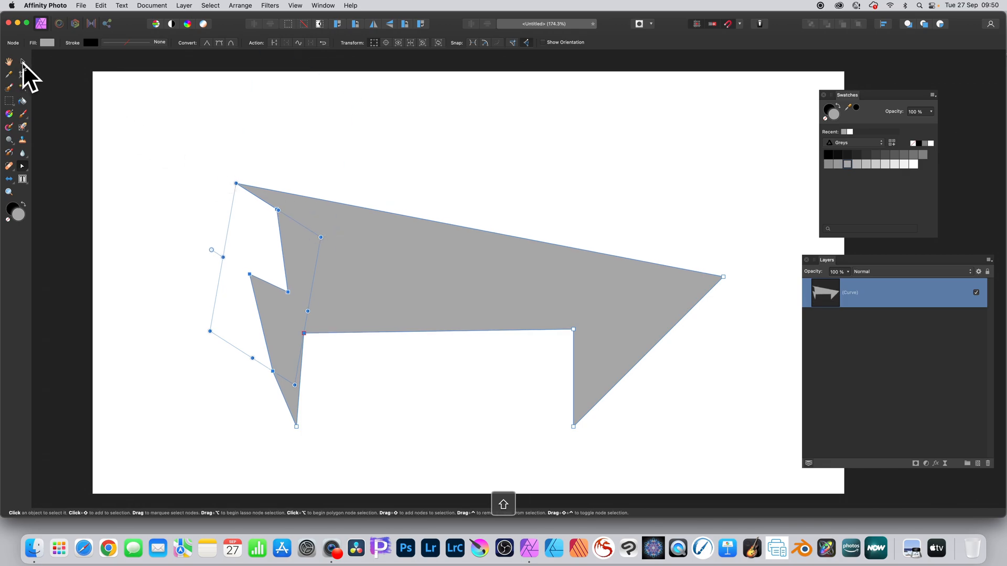
click(21, 61)
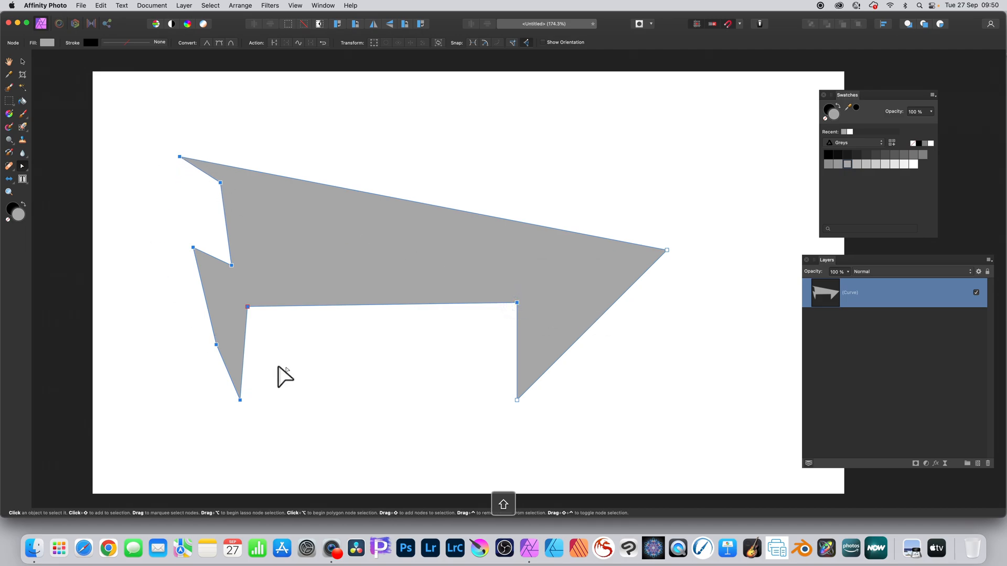
mouse_move(367, 95)
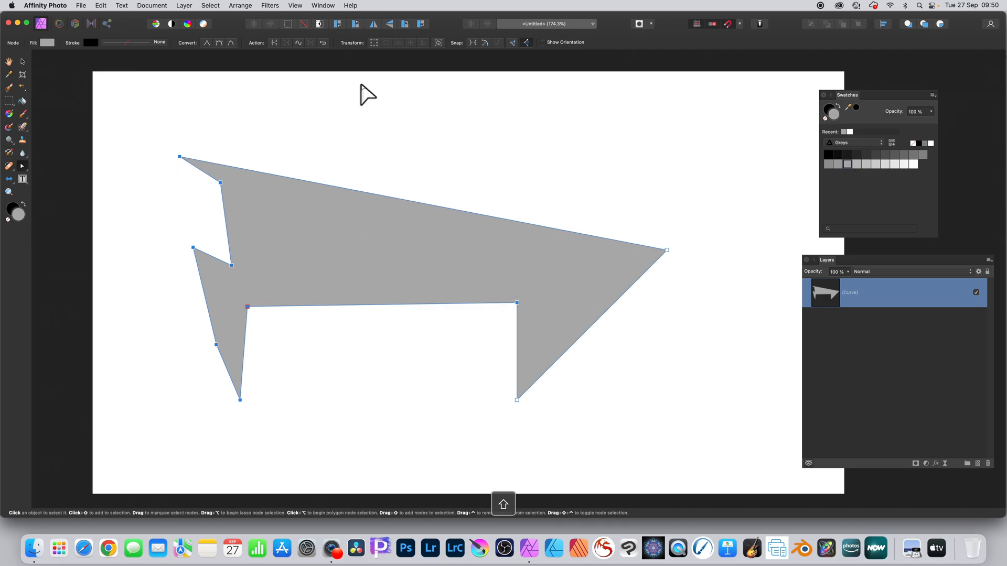
mouse_move(375, 42)
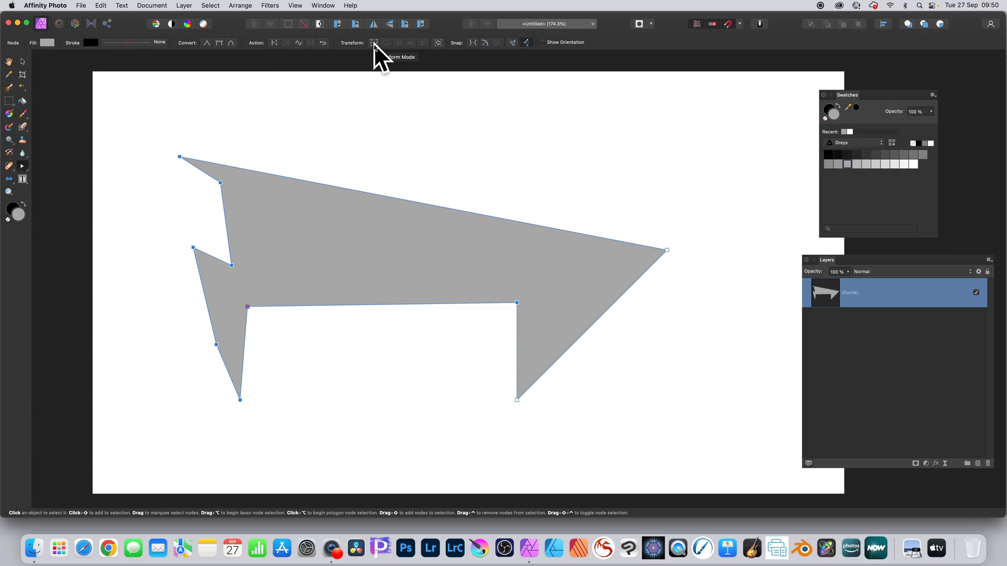
- Turn on Transform Mode for the selected nodes
click(374, 42)
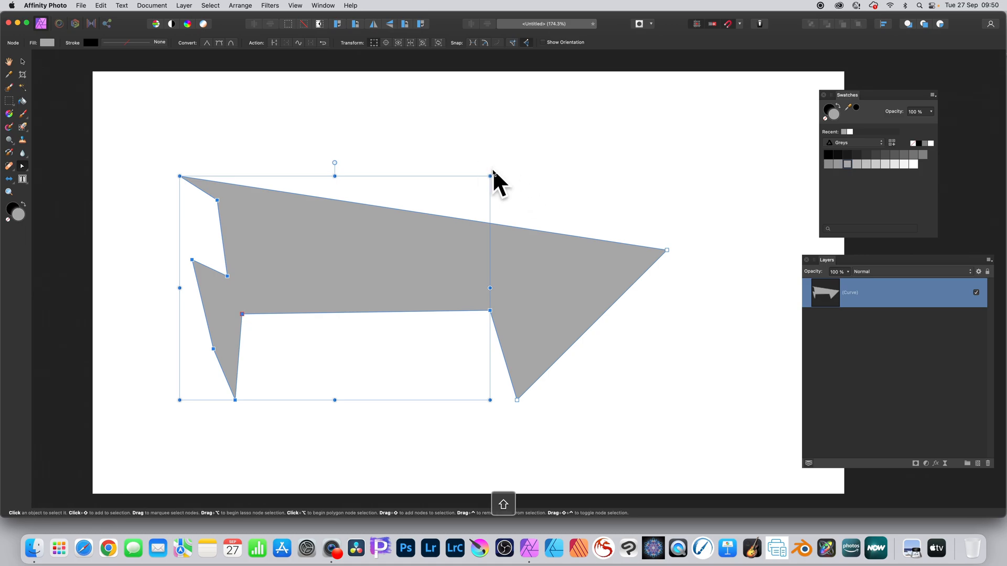
mouse_move(497, 183)
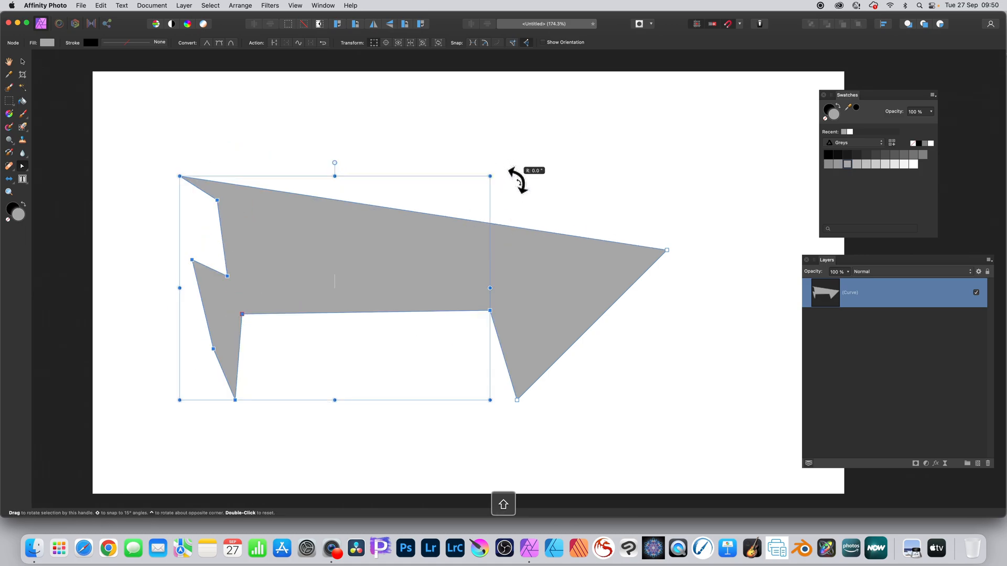